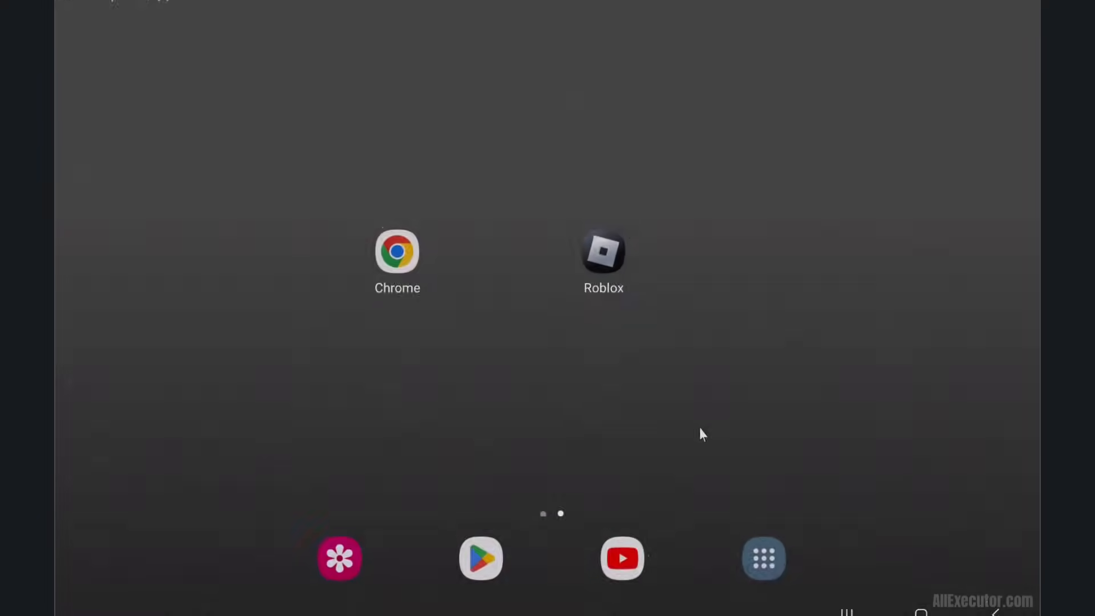
- Launch Chrome from the home screen and enter allexecutor.com as the address
left_click(397, 249)
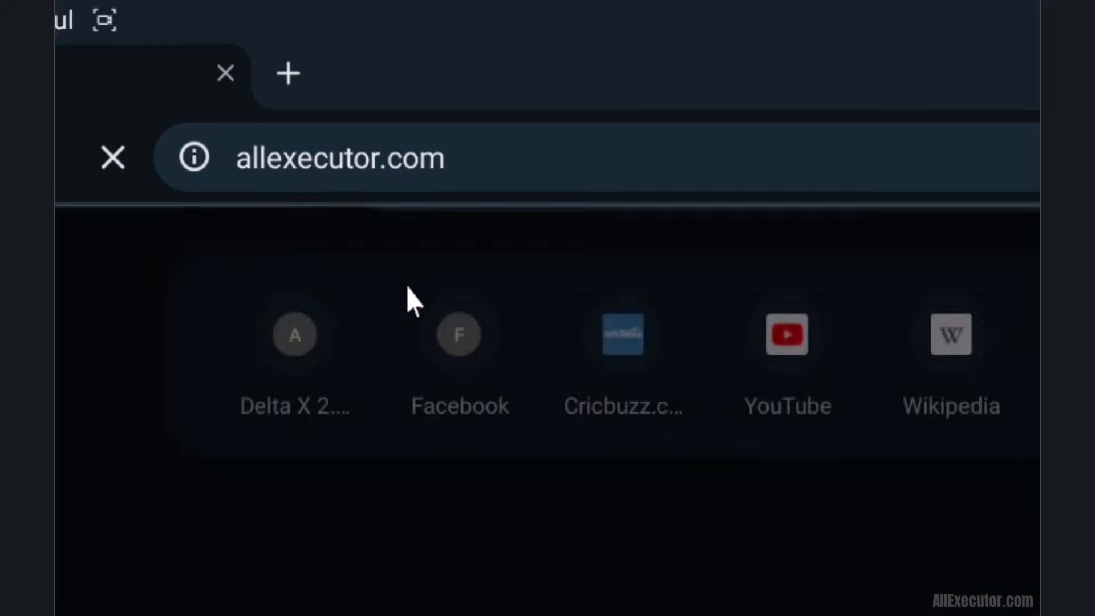
- Load allexecutor.com to reach its Delta Executor page with Delta Scripts links
left_click(294, 333)
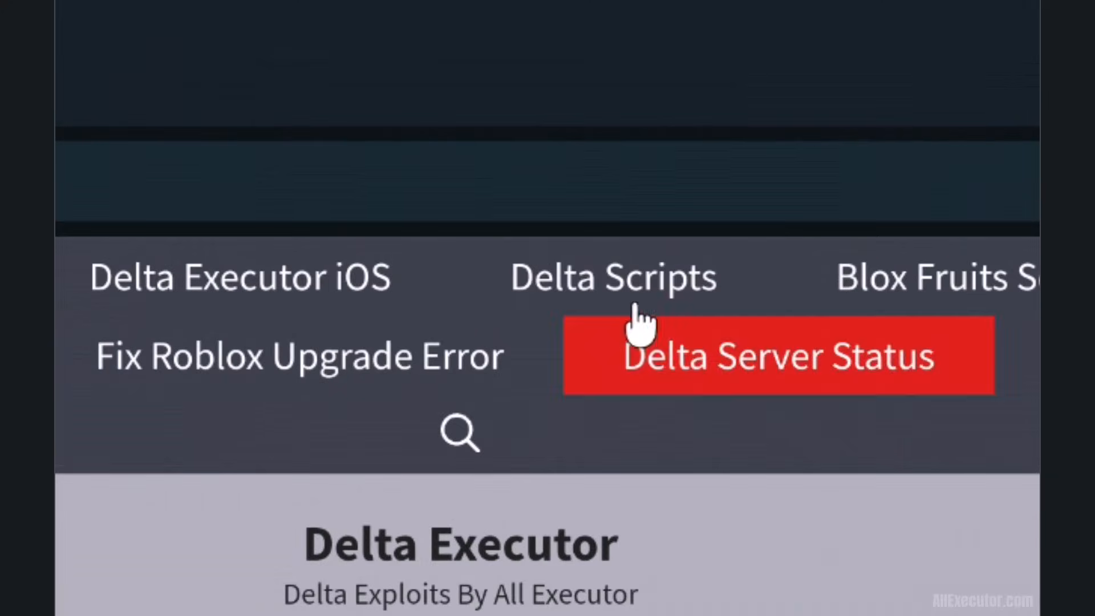
mouse_move(613, 278)
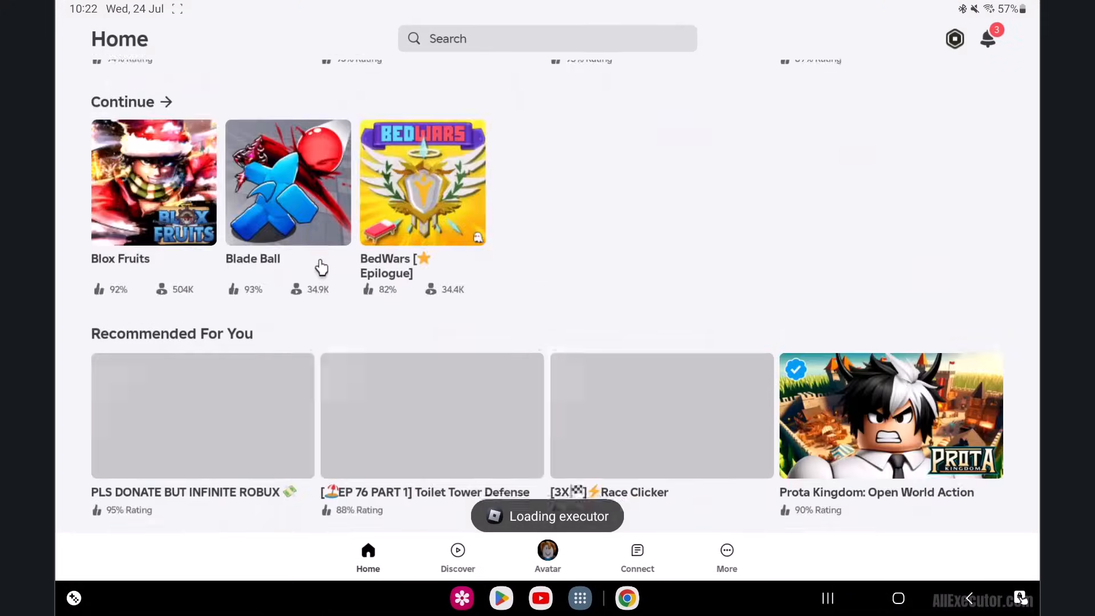
- Start Blox Fruits, then open Delta's Home script list and its UPLOAD form
left_click(154, 183)
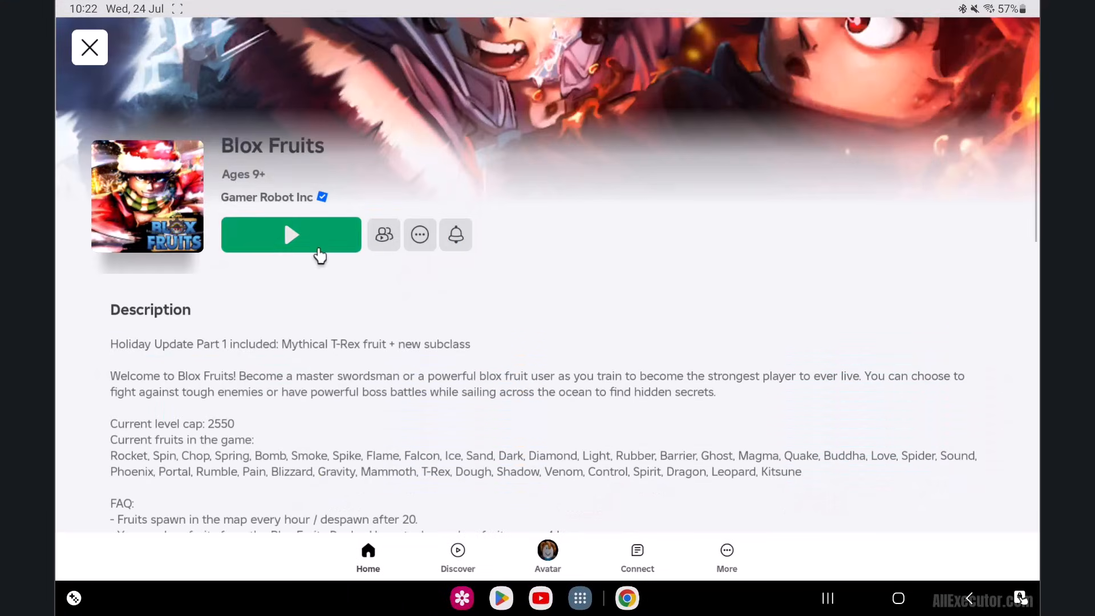
left_click(292, 234)
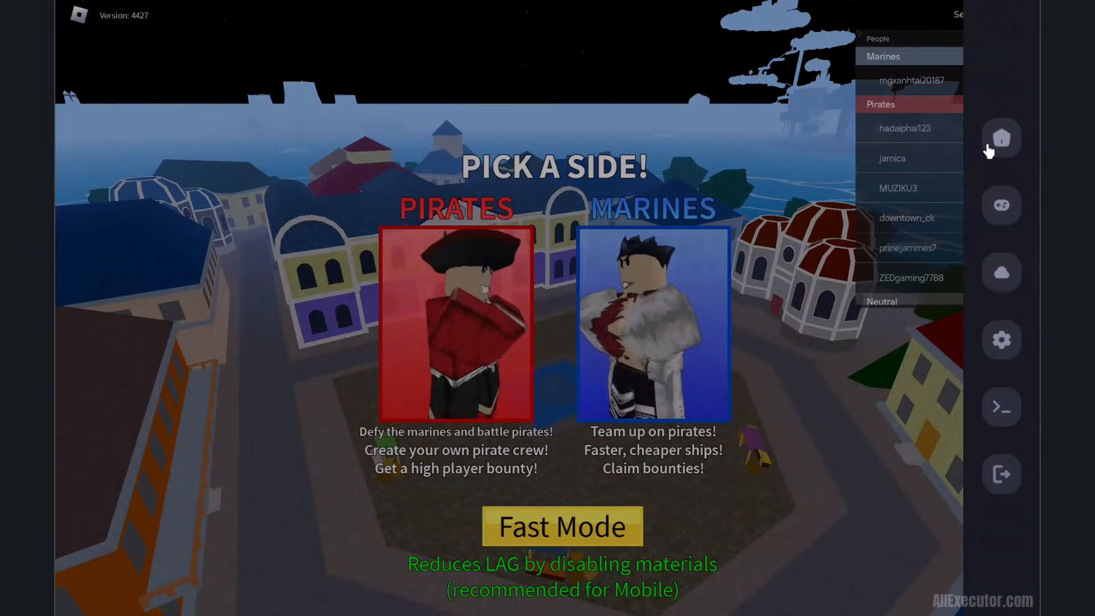
left_click(1001, 138)
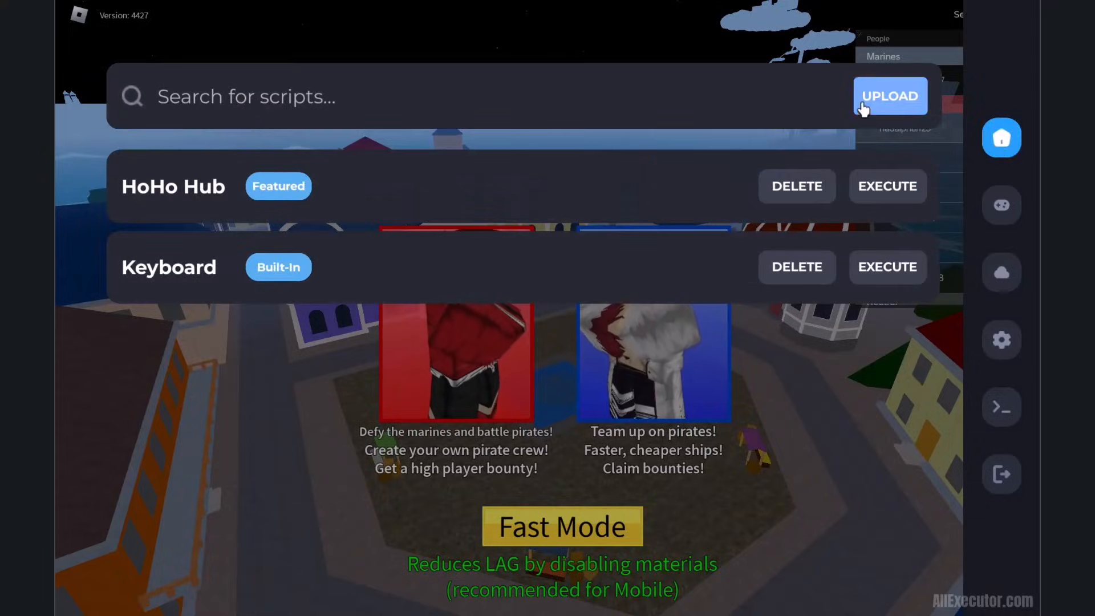
left_click(889, 96)
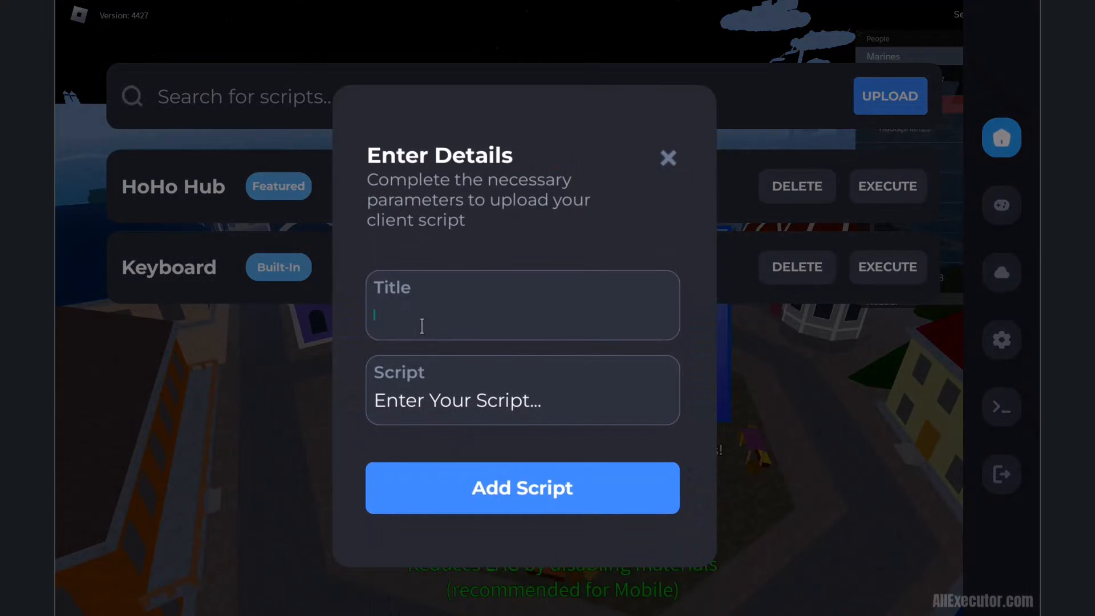
- Save a script titled 'Redz Hub Script' with the pasted Redz loadstring code
type("Redz Hub")
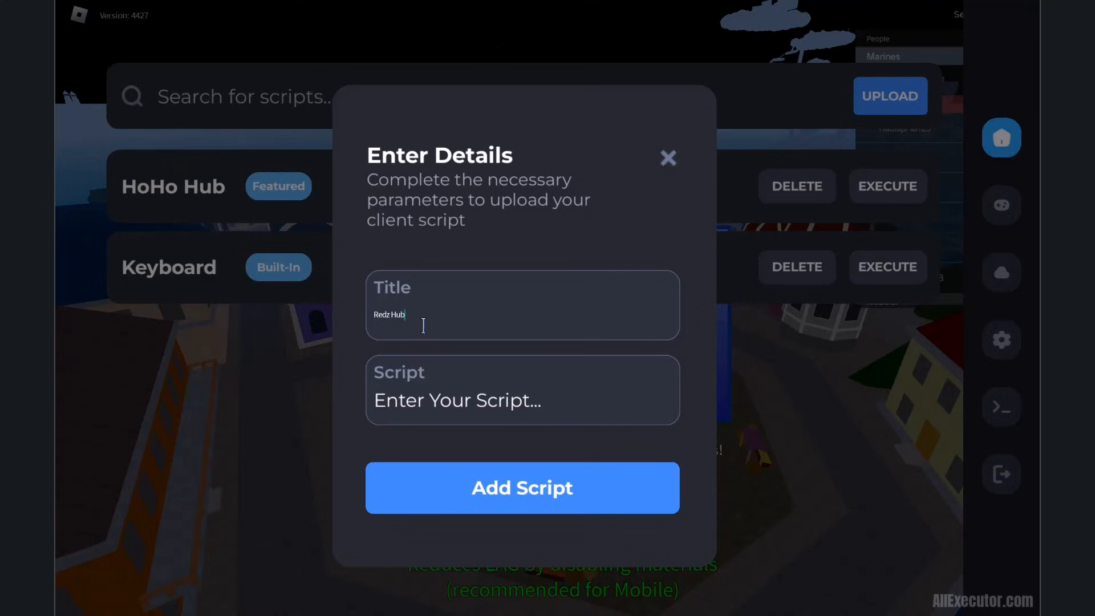
type("Script")
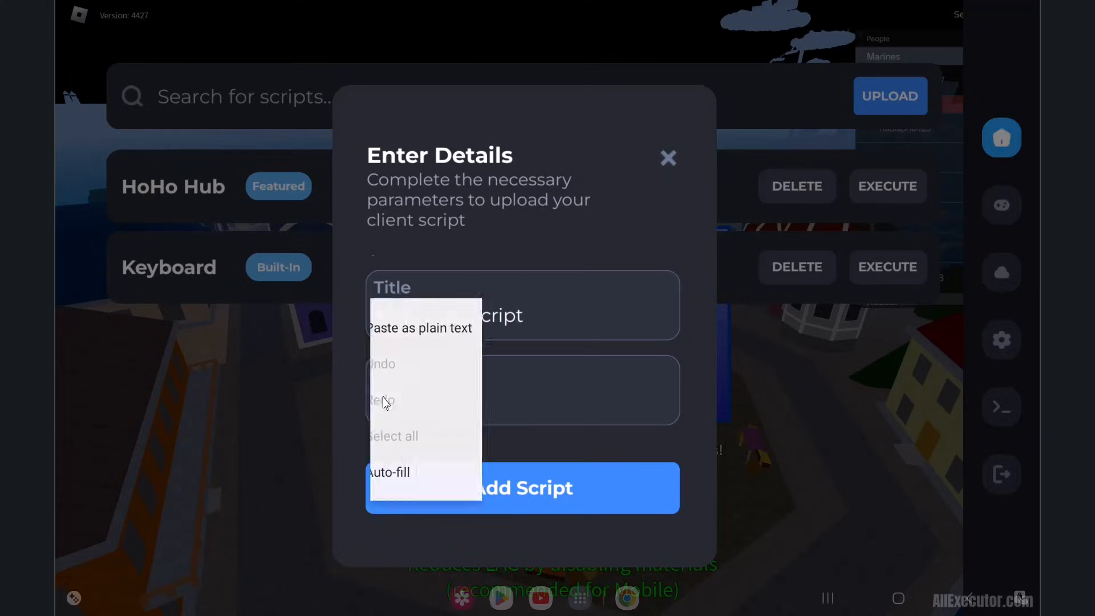
left_click(420, 327)
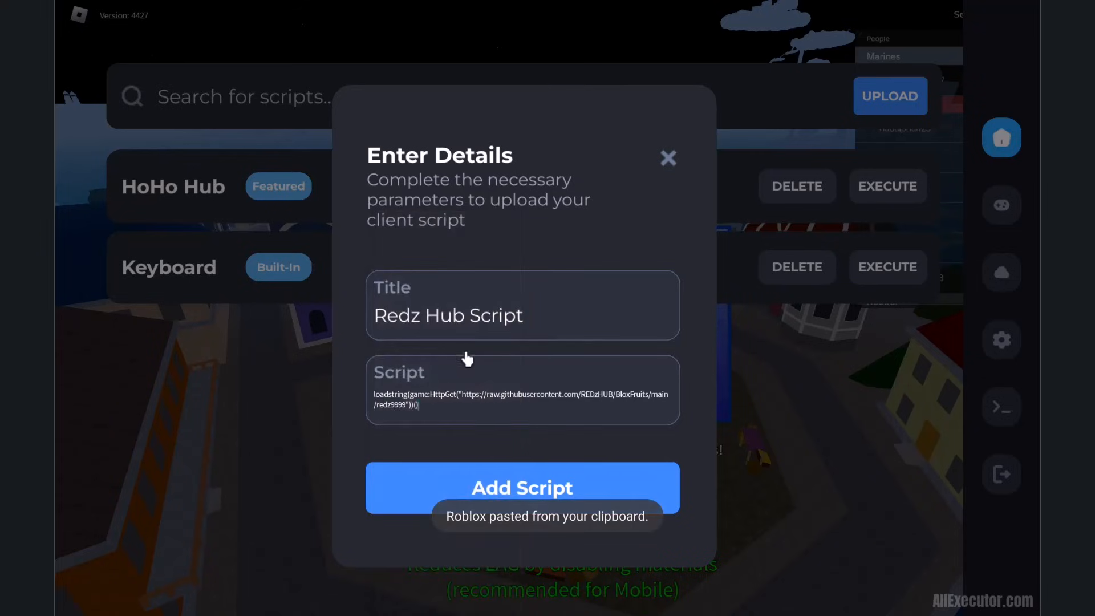
left_click(522, 488)
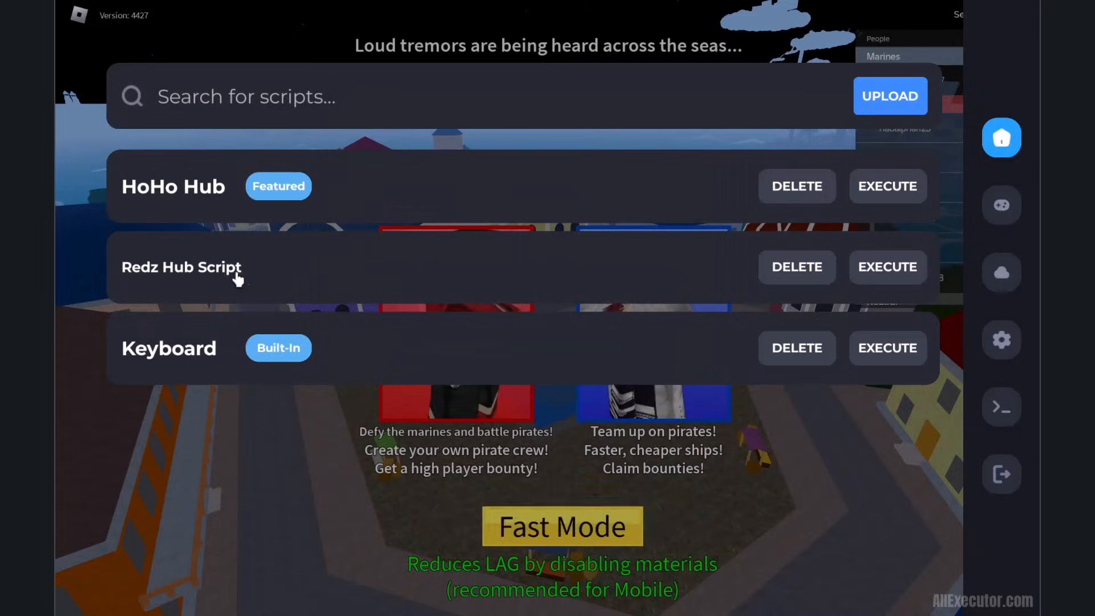
mouse_move(887, 267)
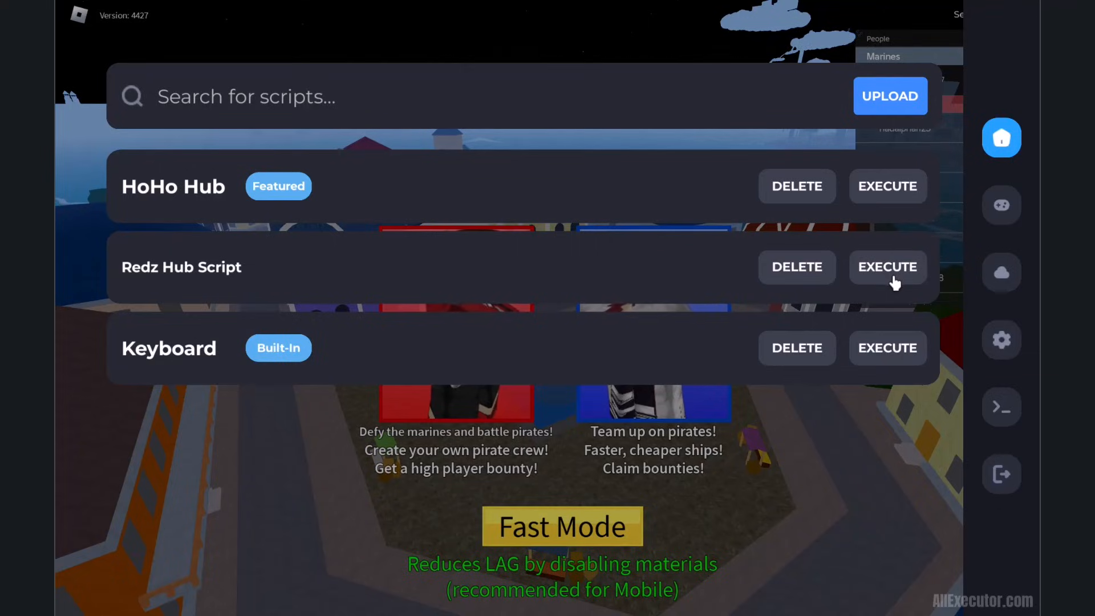
- Execute Redz Hub Script from the Home list to show the Redz Hub menu
left_click(888, 267)
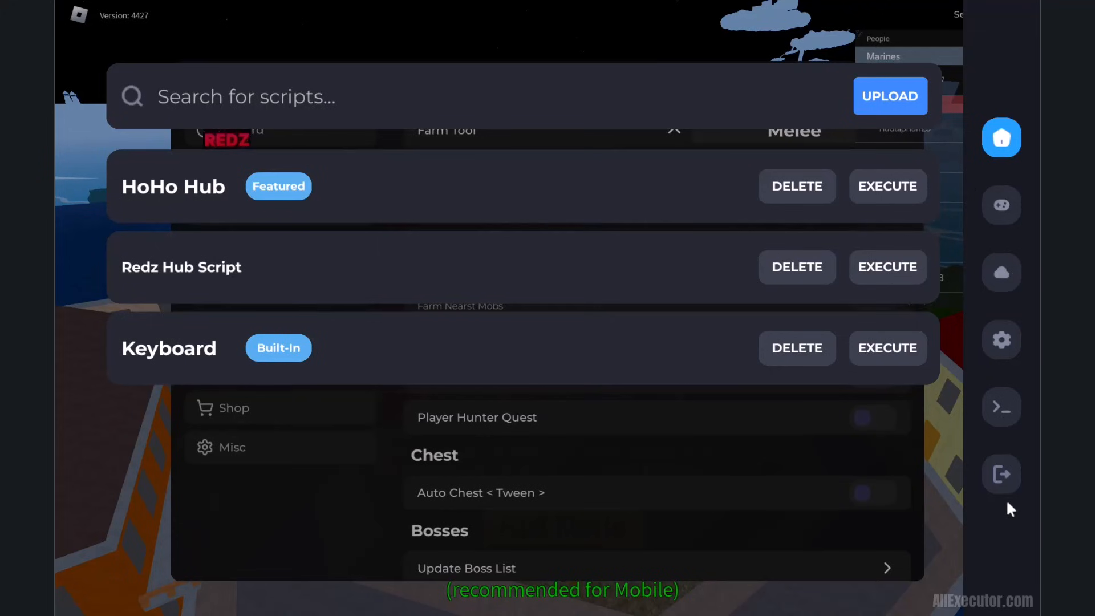